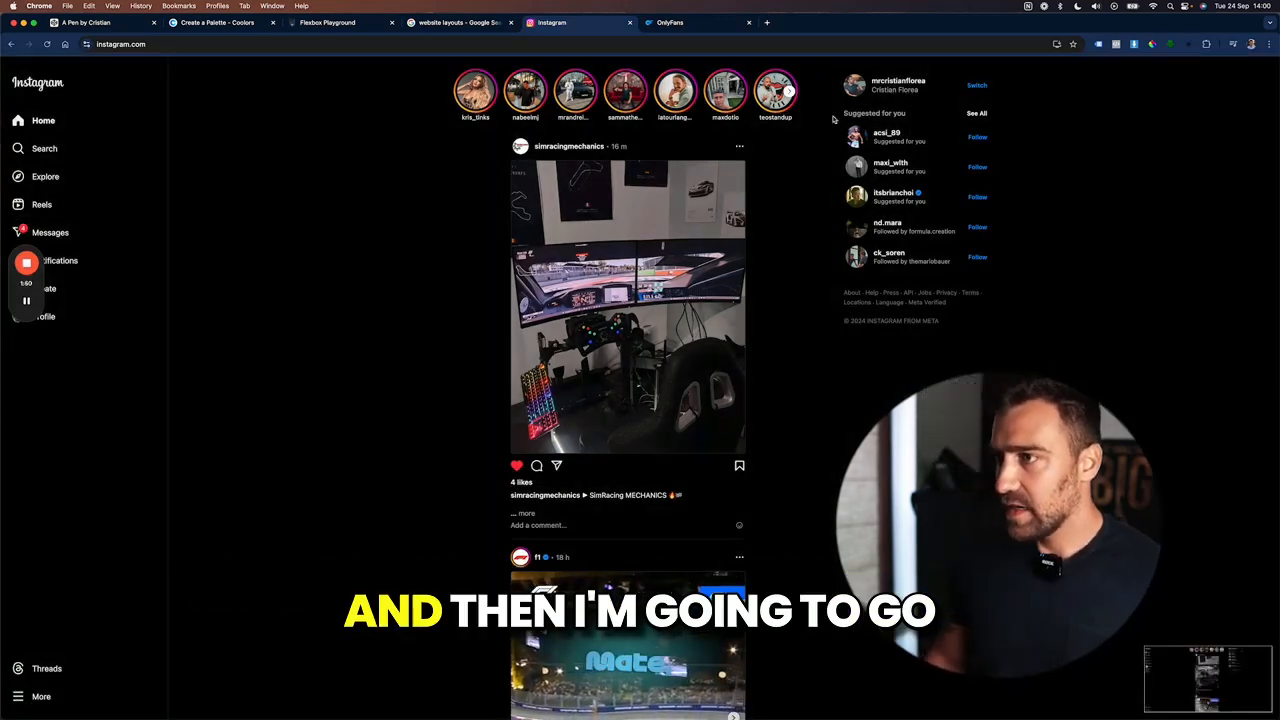
Step: Go to webwhiteboard.com in a new browser tab, leaving the Instagram feed
{"action": "type", "text": "webwhiteboard.com"}
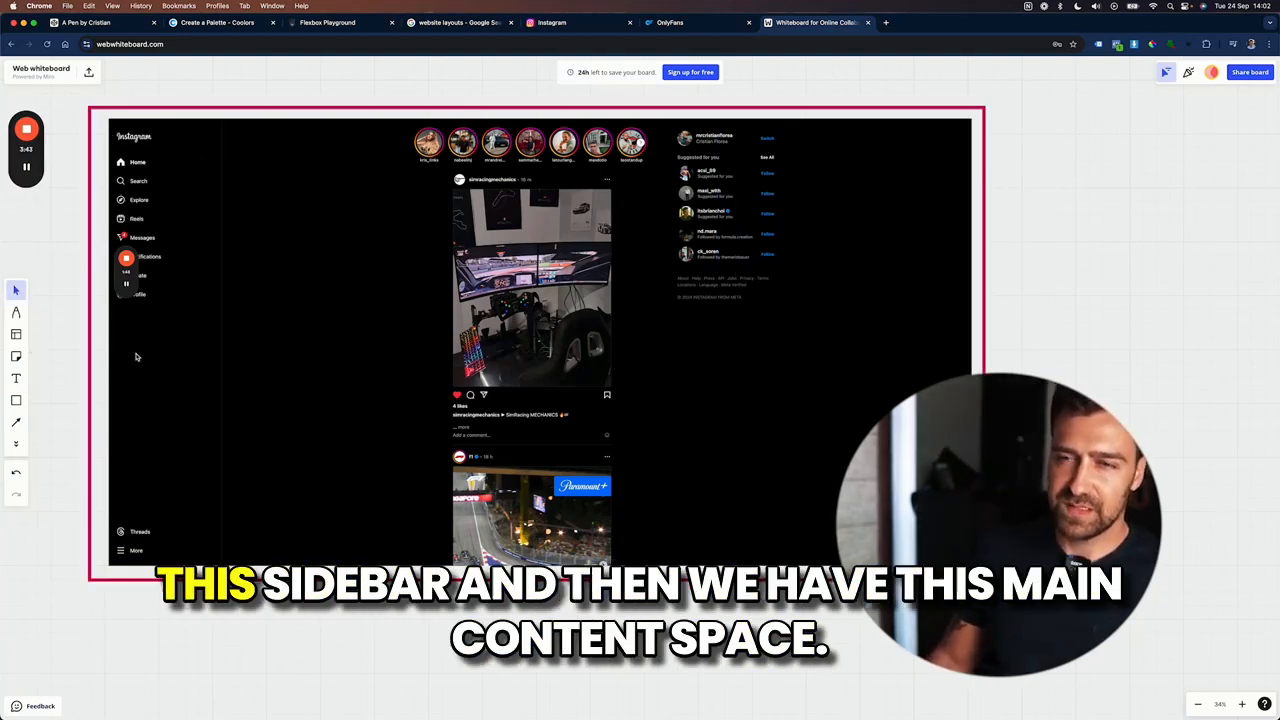
{"action": "mouse_move", "coordinate": [748, 164]}
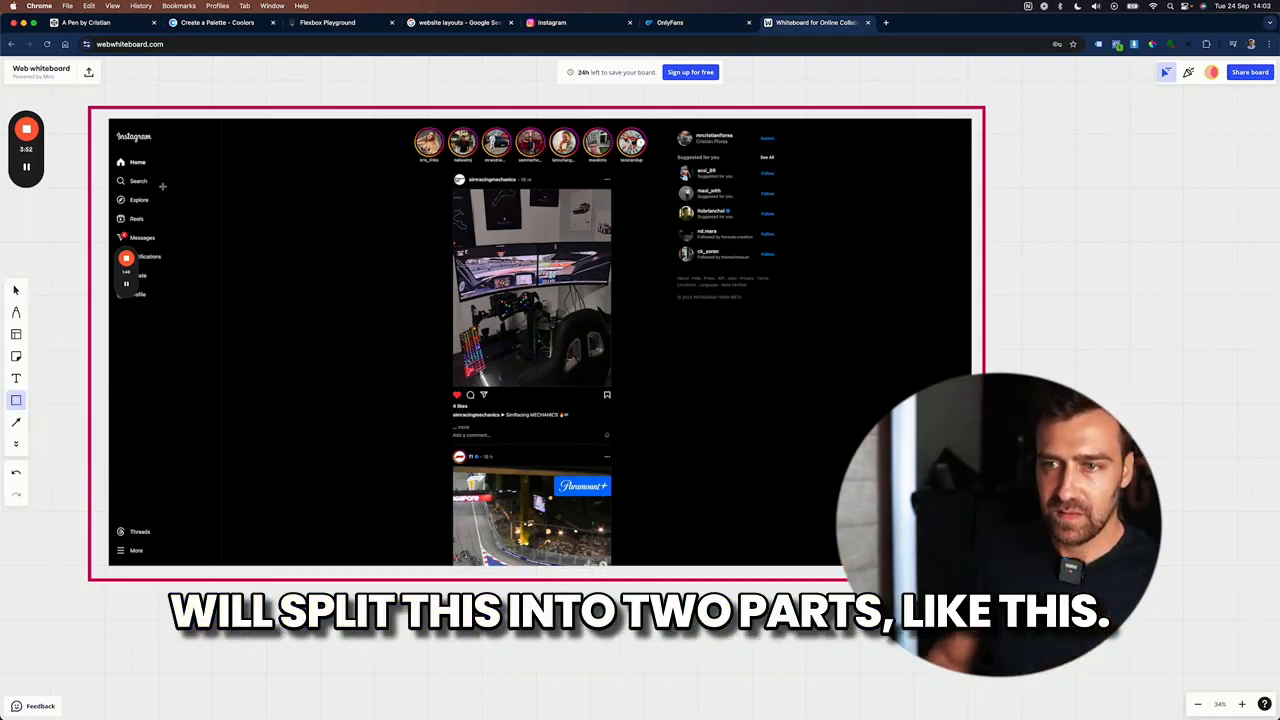
Step: Draw the outline box marking the sidebar portion of the Instagram layout
{"action": "left_click_drag", "start_coordinate": [236, 124], "coordinate": [236, 486]}
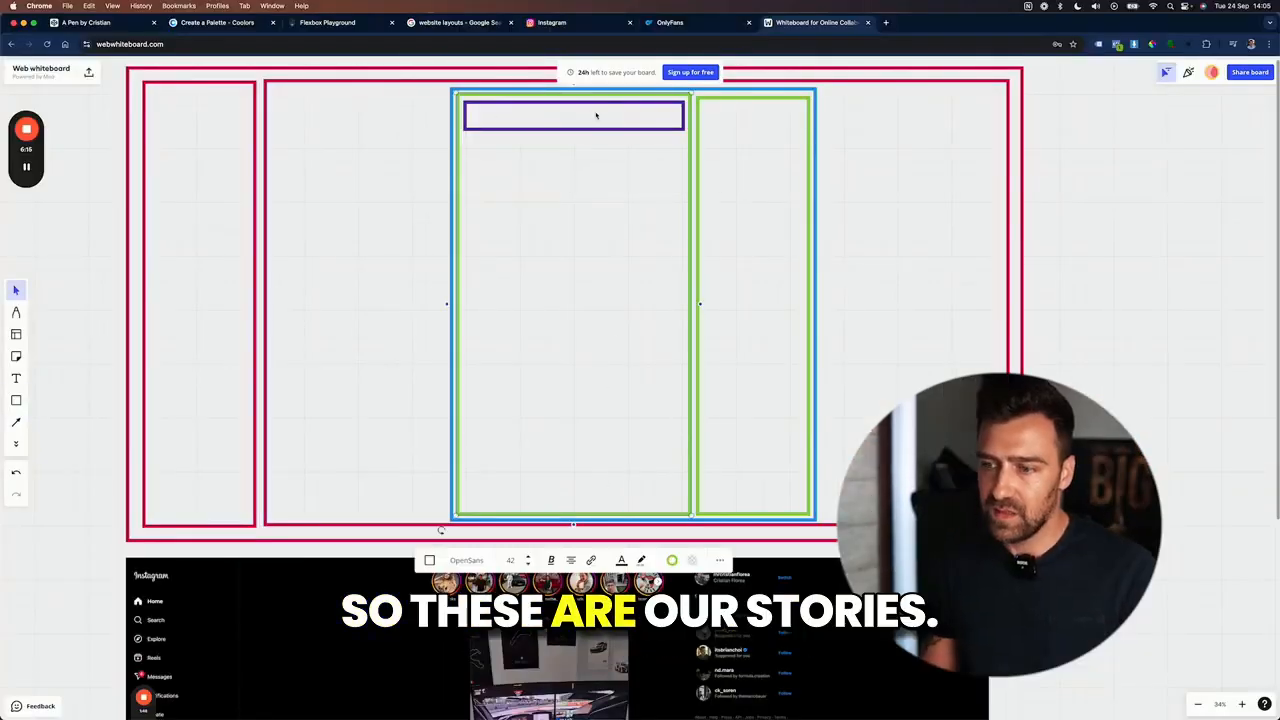
Step: Scroll down the canvas to reach the stories bar before adding its circles
{"action": "scroll", "scroll_direction": "down", "scroll_amount": 3}
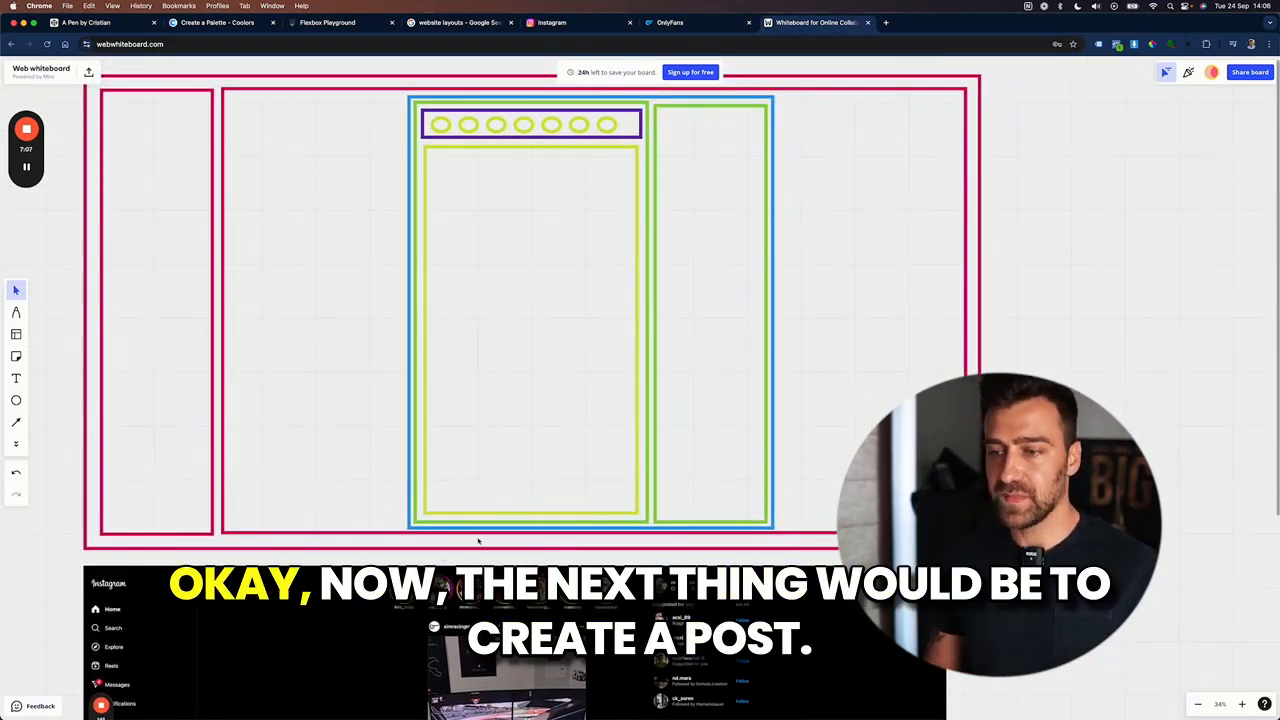
Step: Select the box drawn inside the post and recolour it red from the colour choices
{"action": "scroll", "scroll_direction": "down", "scroll_amount": 3}
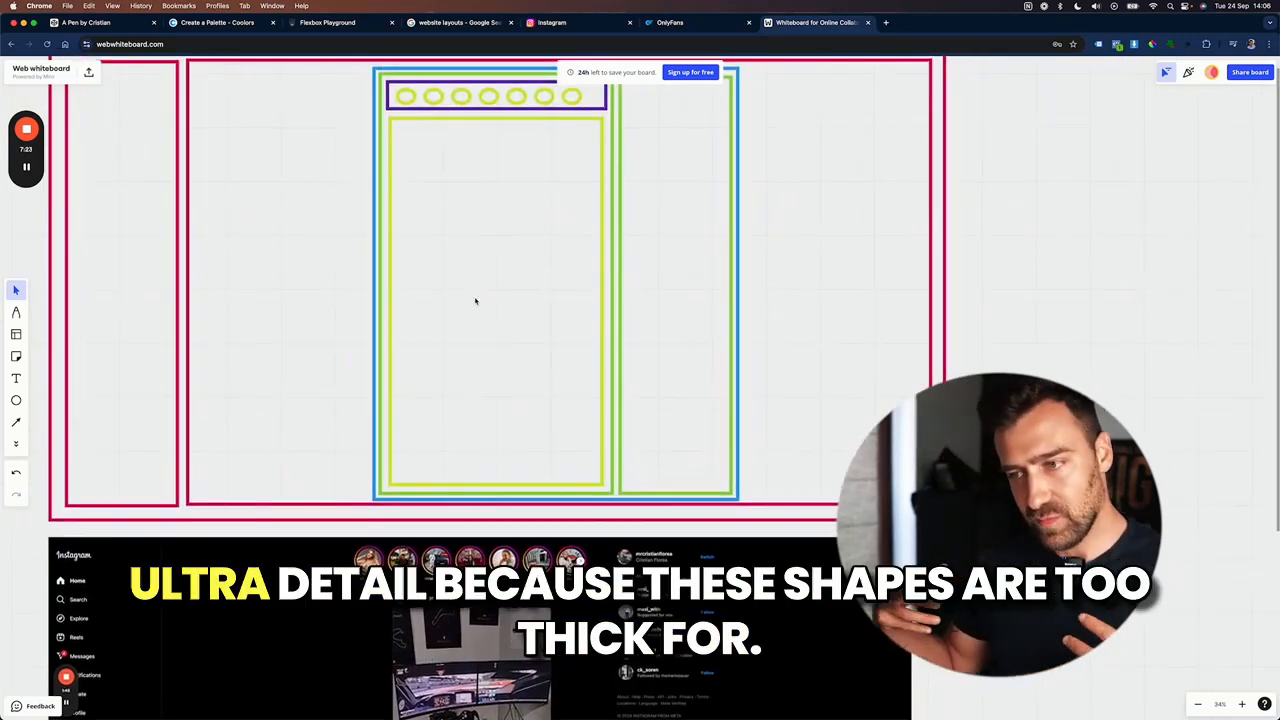
{"action": "mouse_move", "coordinate": [368, 172]}
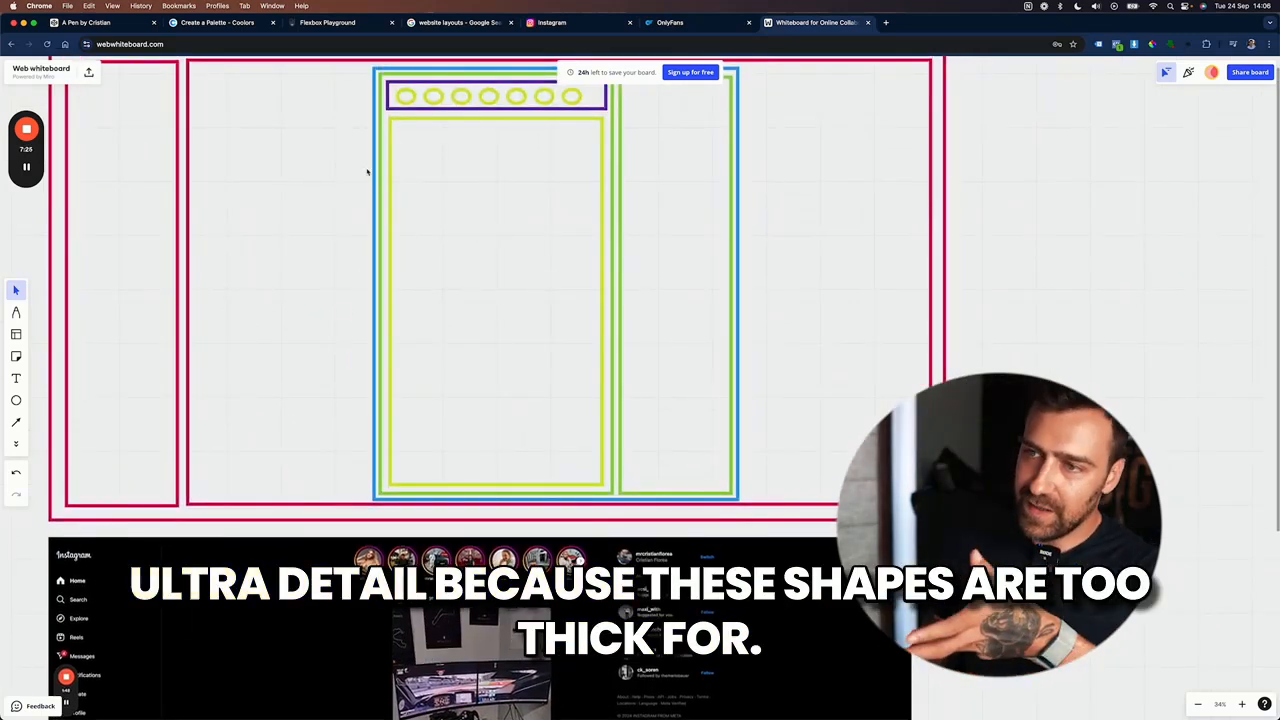
{"action": "mouse_move", "coordinate": [162, 260]}
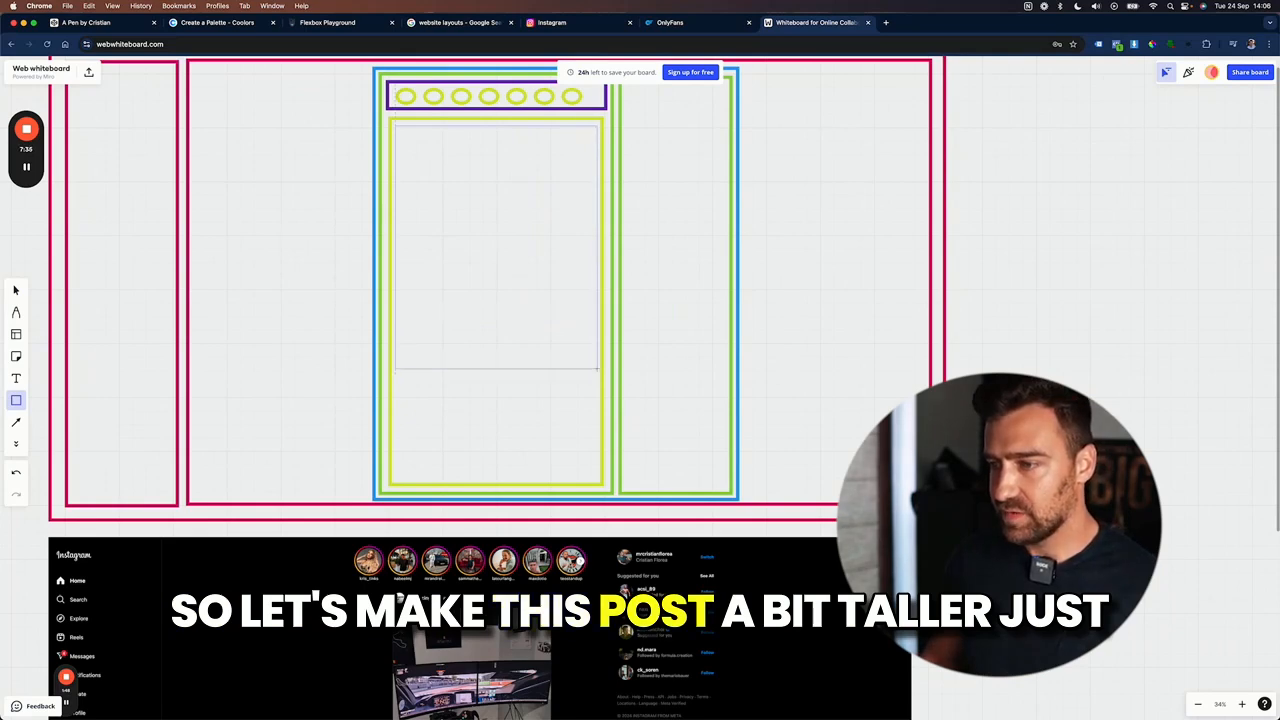
{"action": "left_click", "coordinate": [496, 248]}
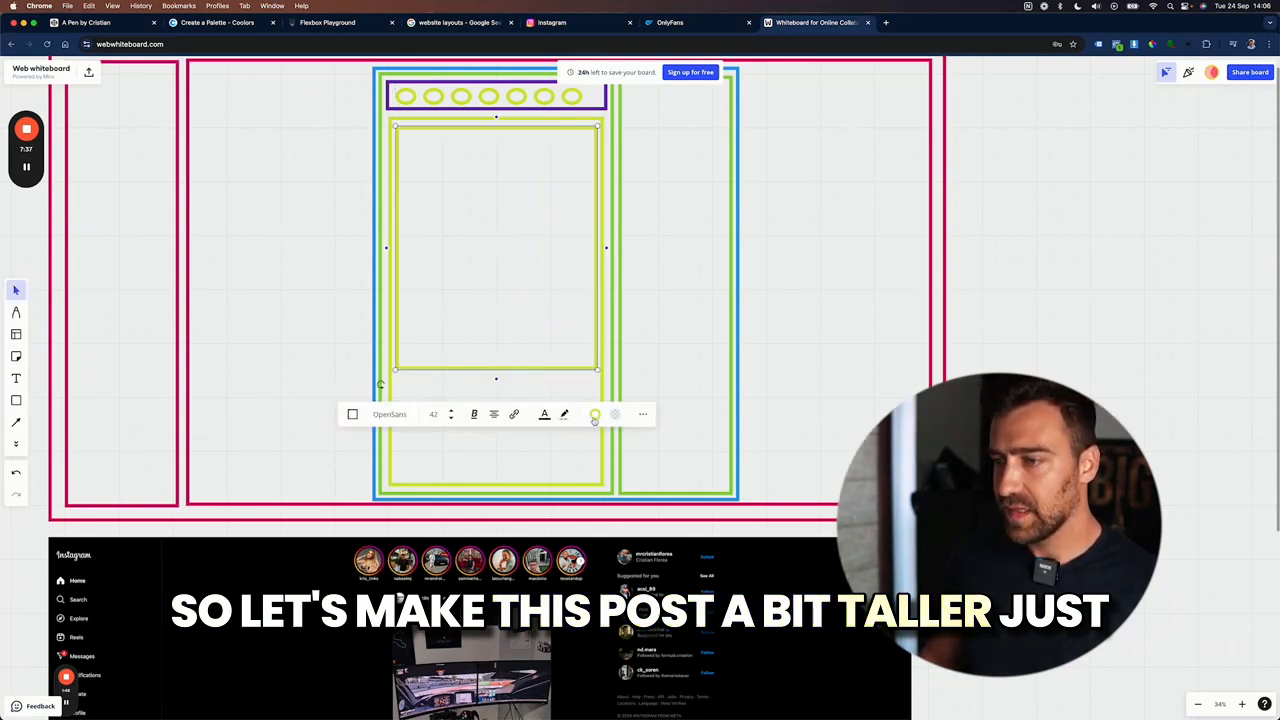
{"action": "left_click", "coordinate": [594, 414]}
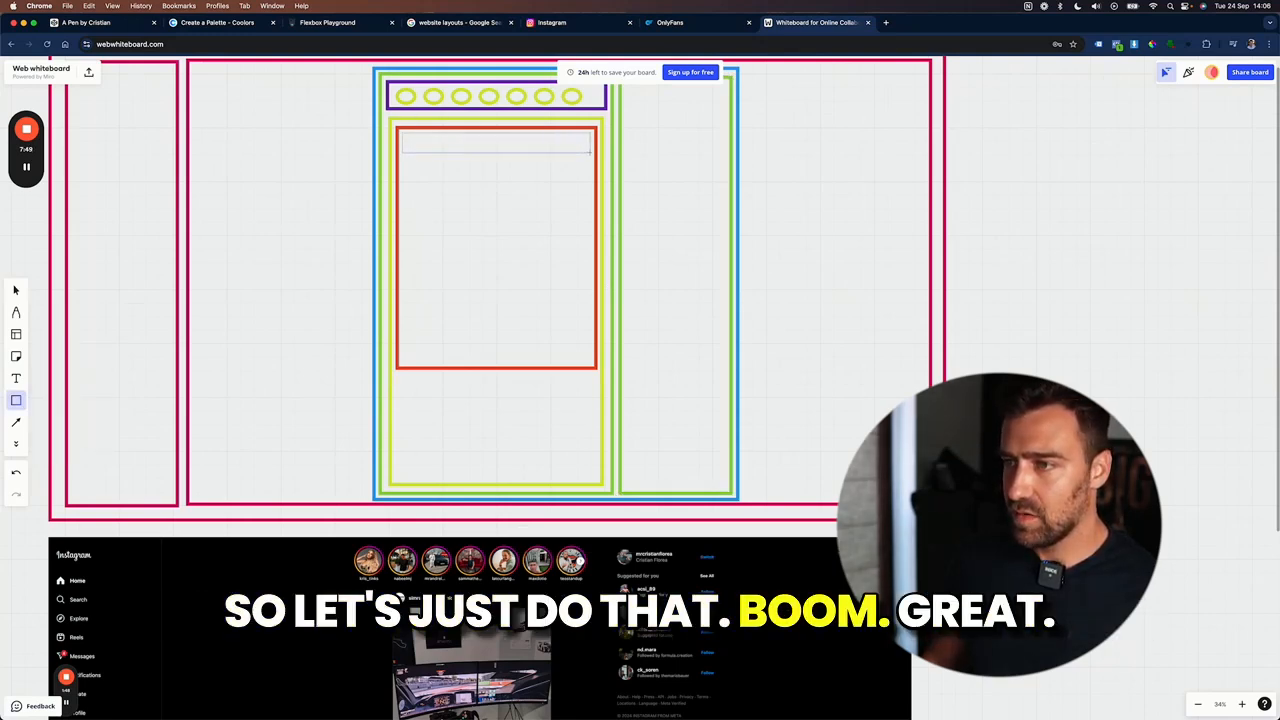
Step: Recolour the thin strip at the post's top to Light Gray
{"action": "left_click", "coordinate": [594, 198]}
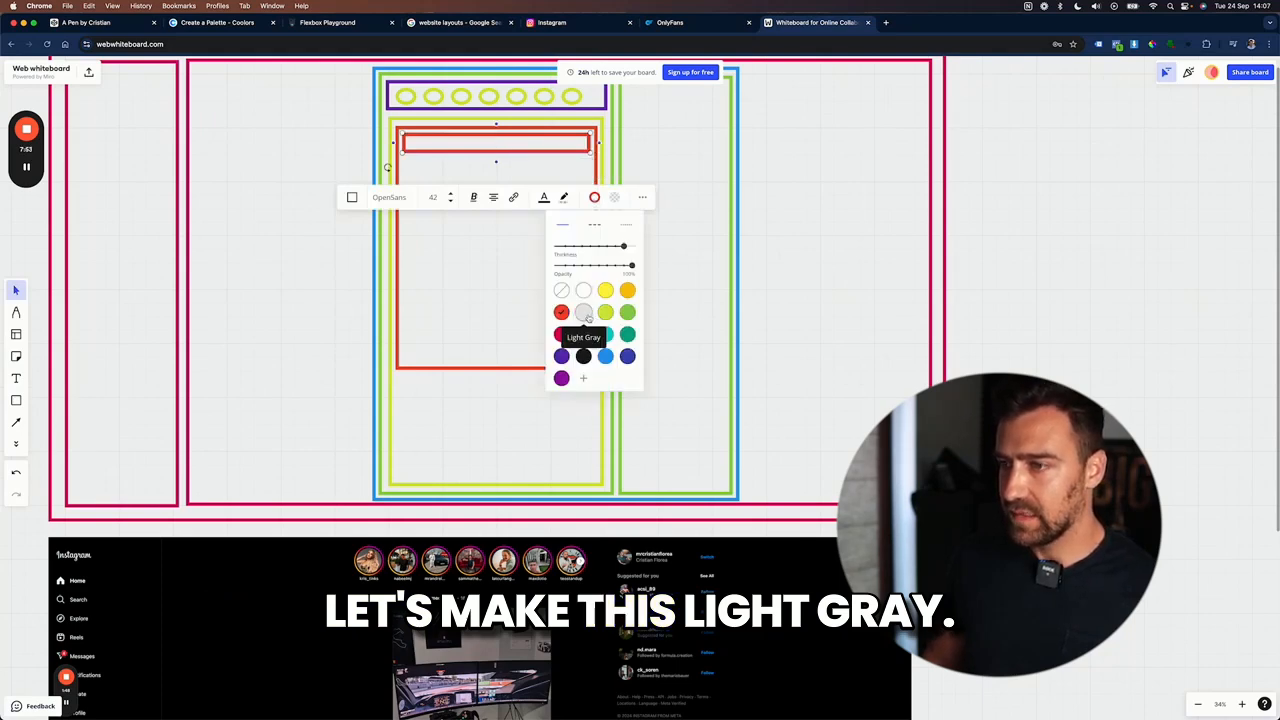
{"action": "left_click", "coordinate": [582, 312]}
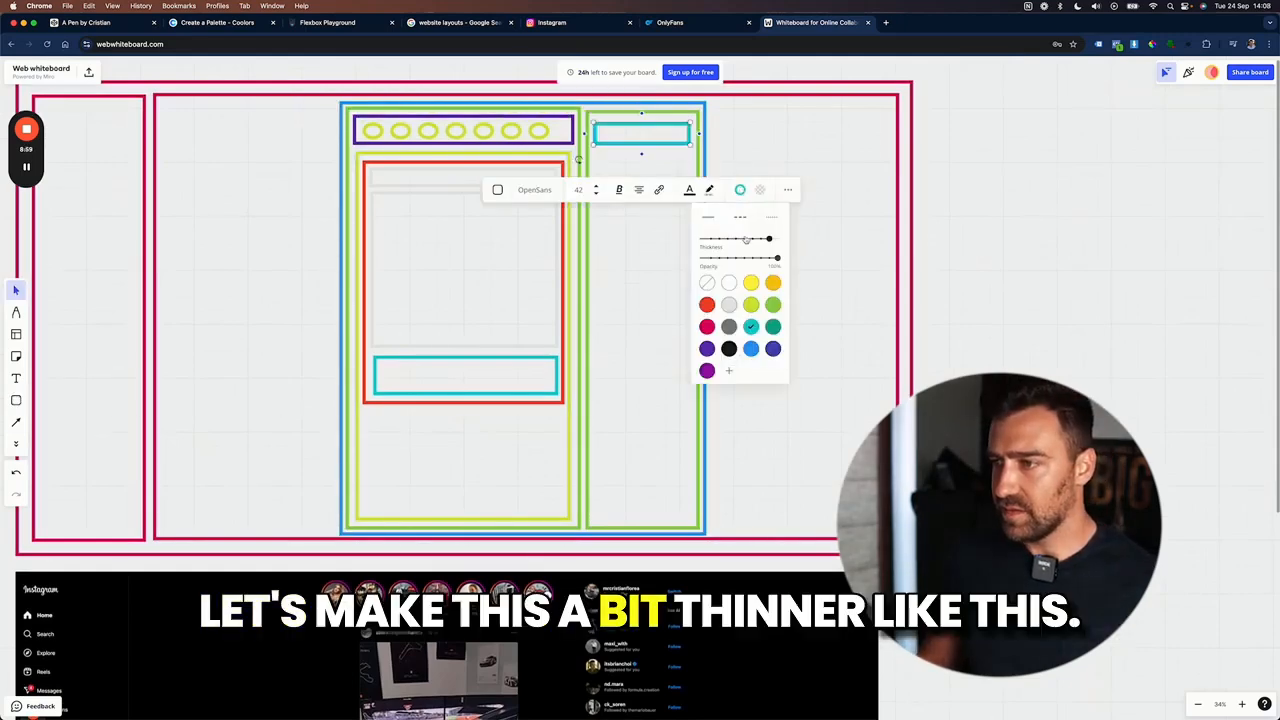
Step: Make the suggestions column's top box gray and add an avatar circle with name bars inside it
{"action": "left_click", "coordinate": [784, 228]}
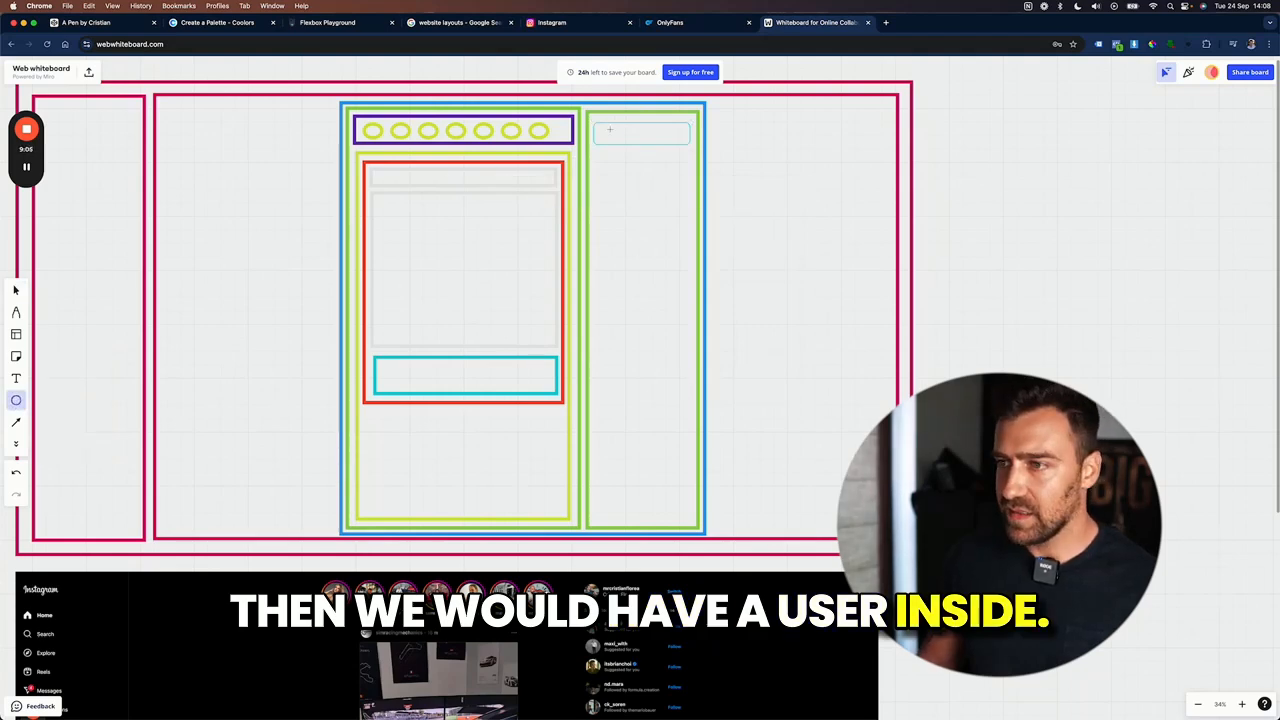
{"action": "left_click", "coordinate": [608, 132]}
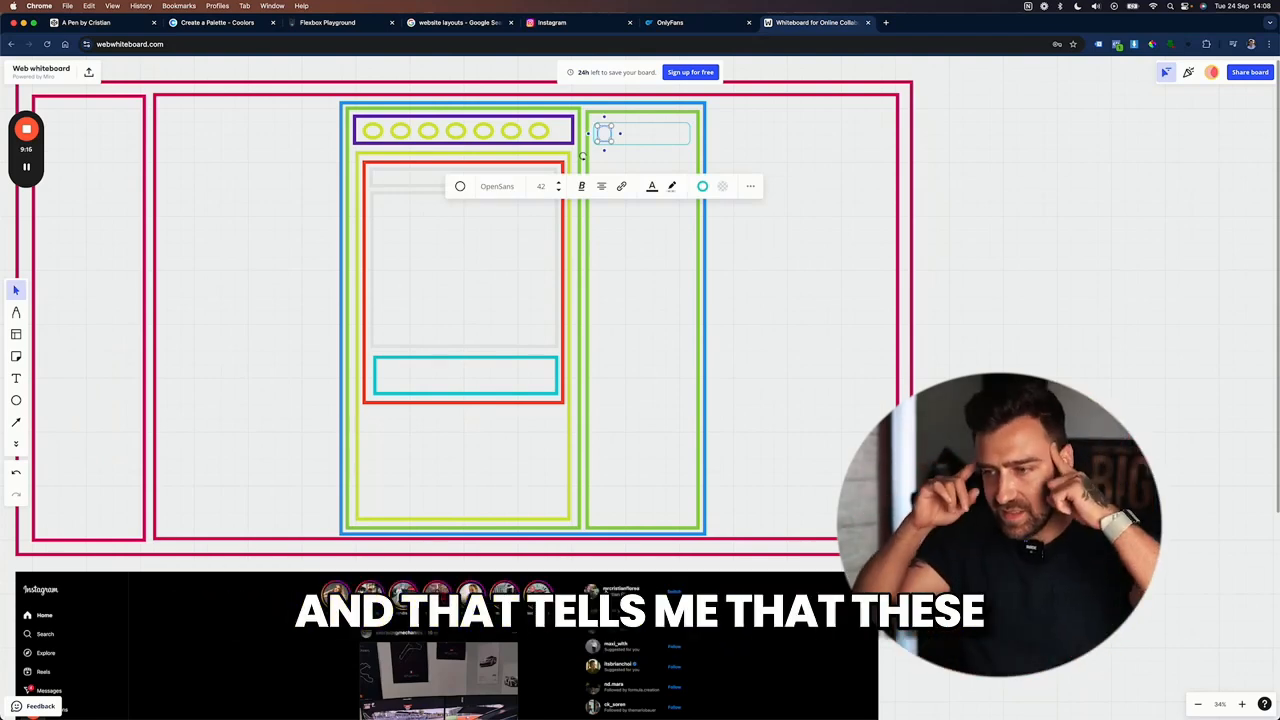
{"action": "mouse_move", "coordinate": [120, 426]}
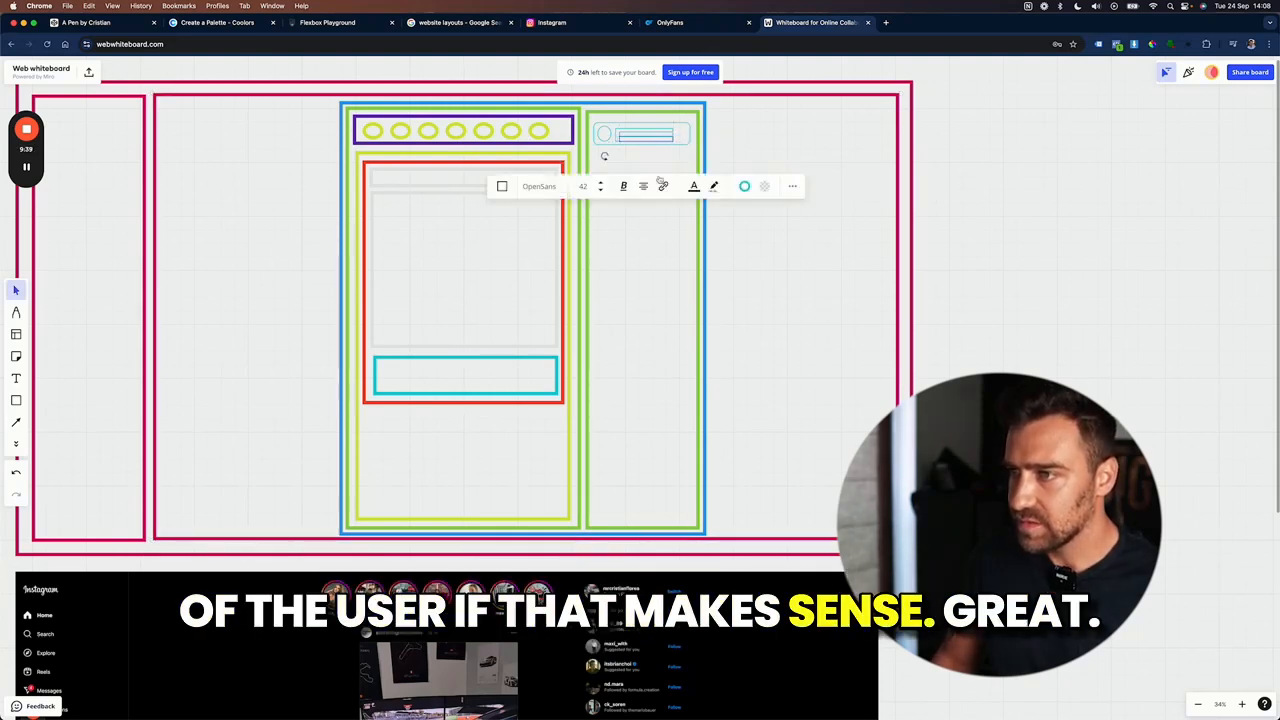
{"action": "left_click", "coordinate": [642, 320]}
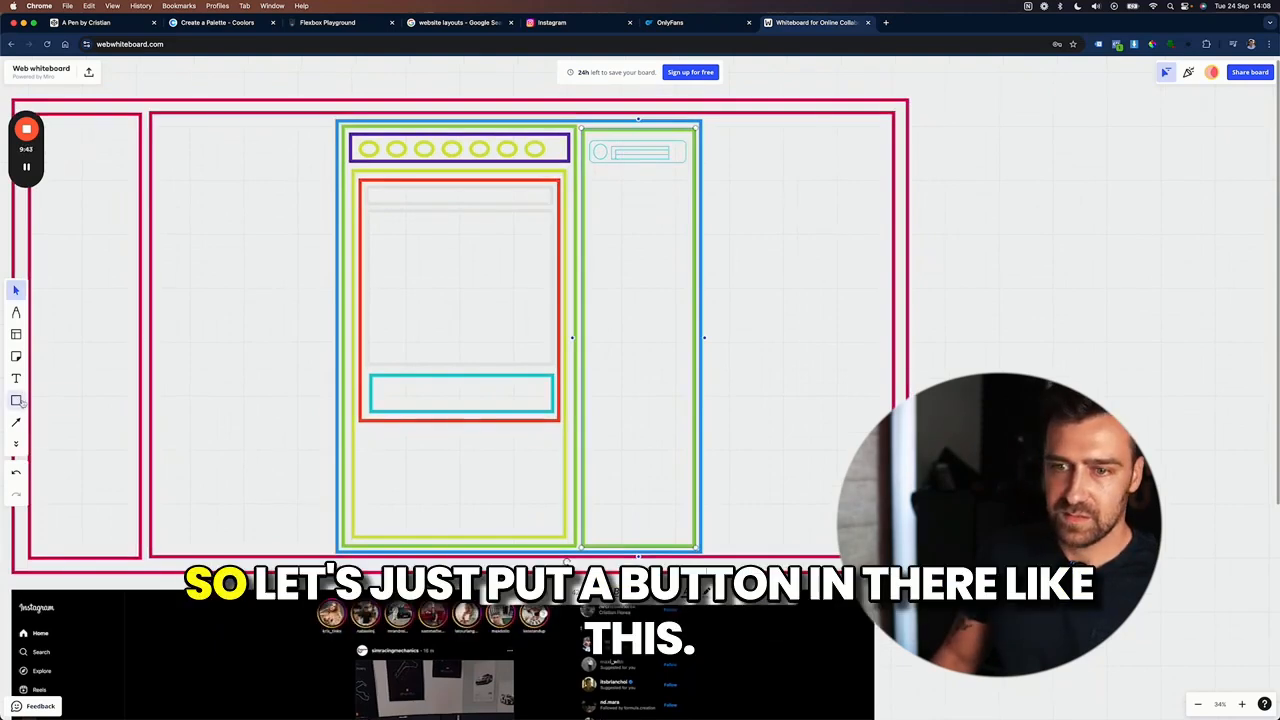
{"action": "left_click", "coordinate": [16, 400]}
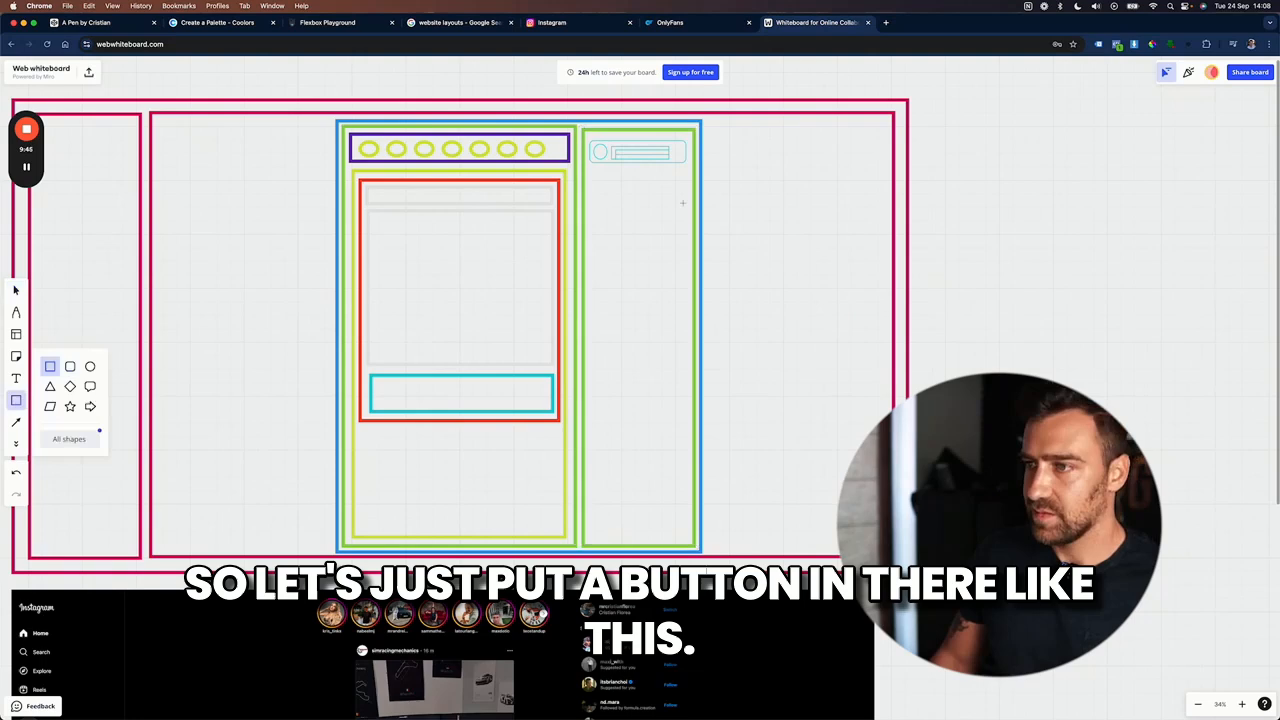